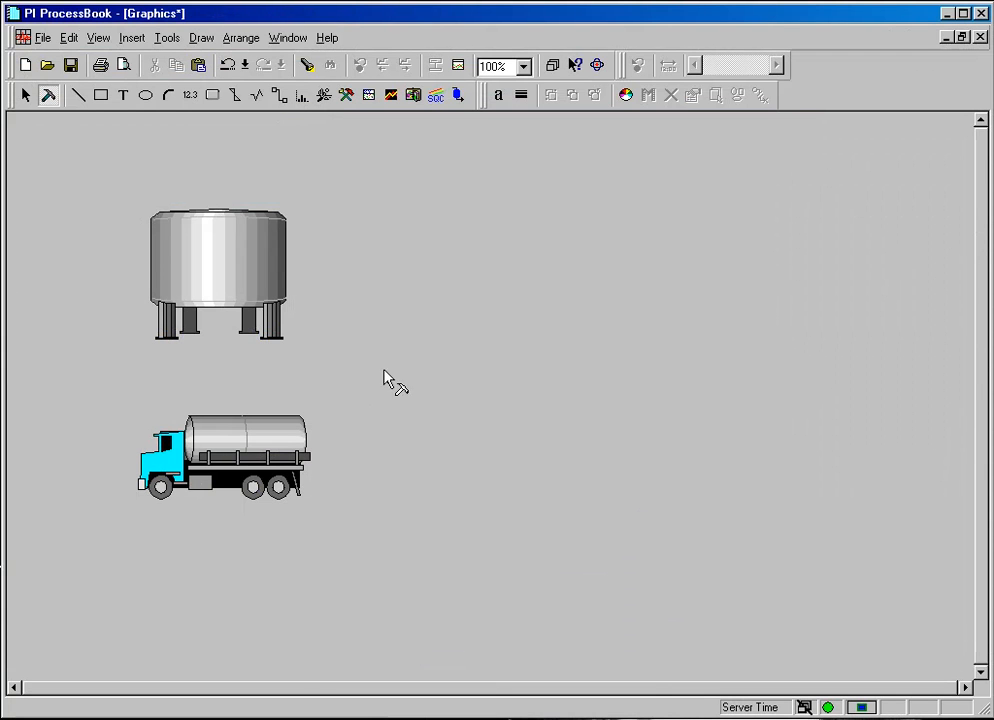
mouse_move(382, 364)
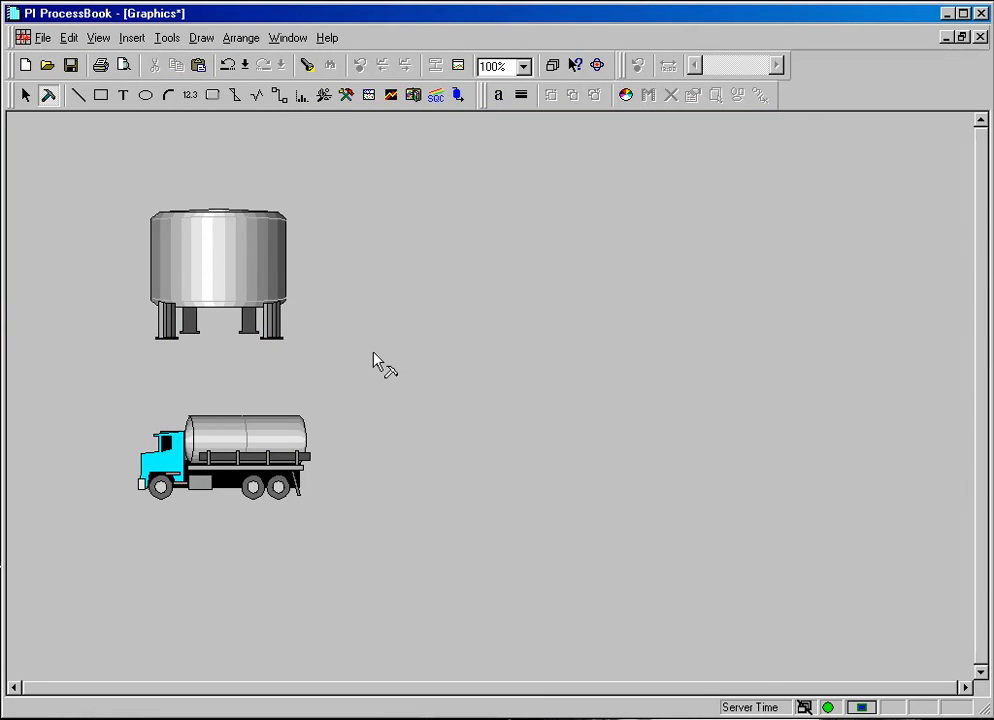
mouse_move(248, 284)
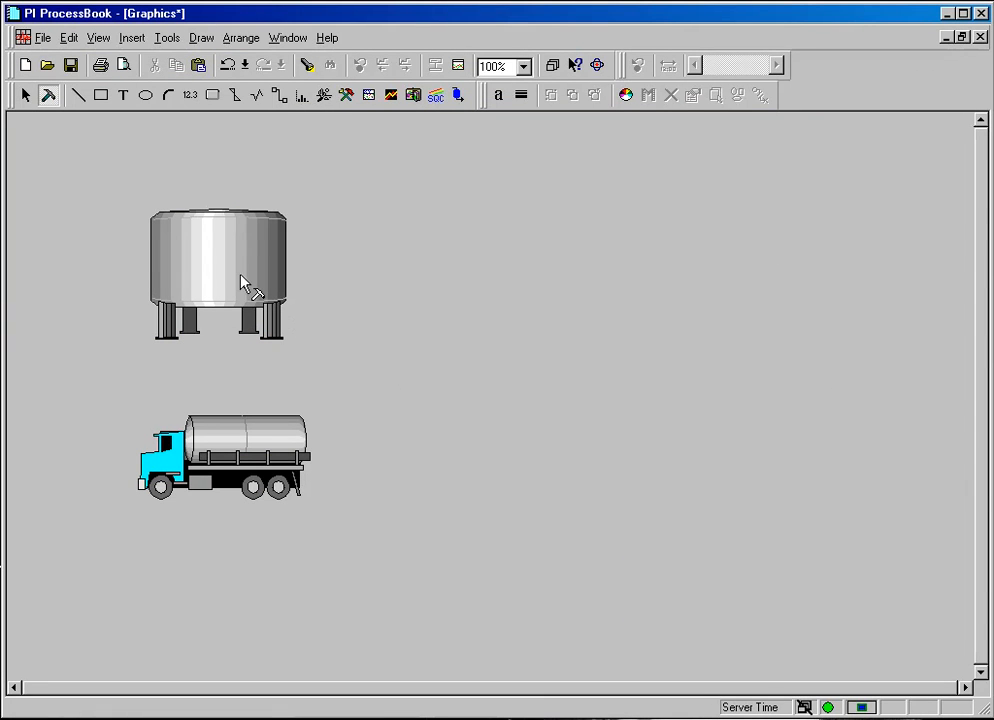
Move the tanker truck up to sit to the right of the tank.
left_click(224, 456)
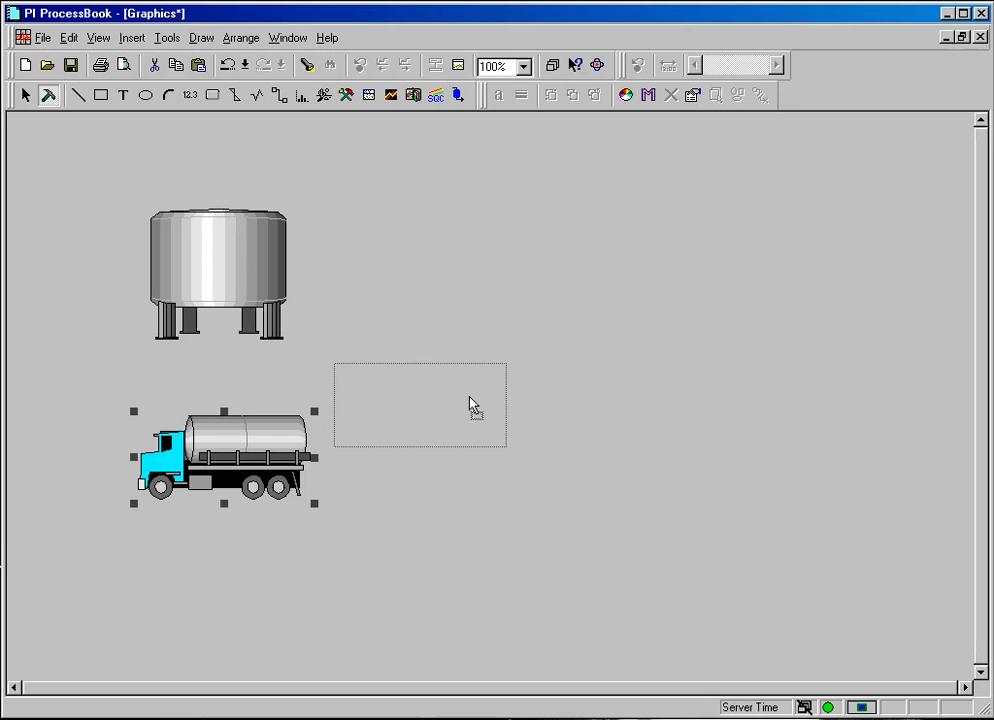
left_click_drag(224, 456, 576, 270)
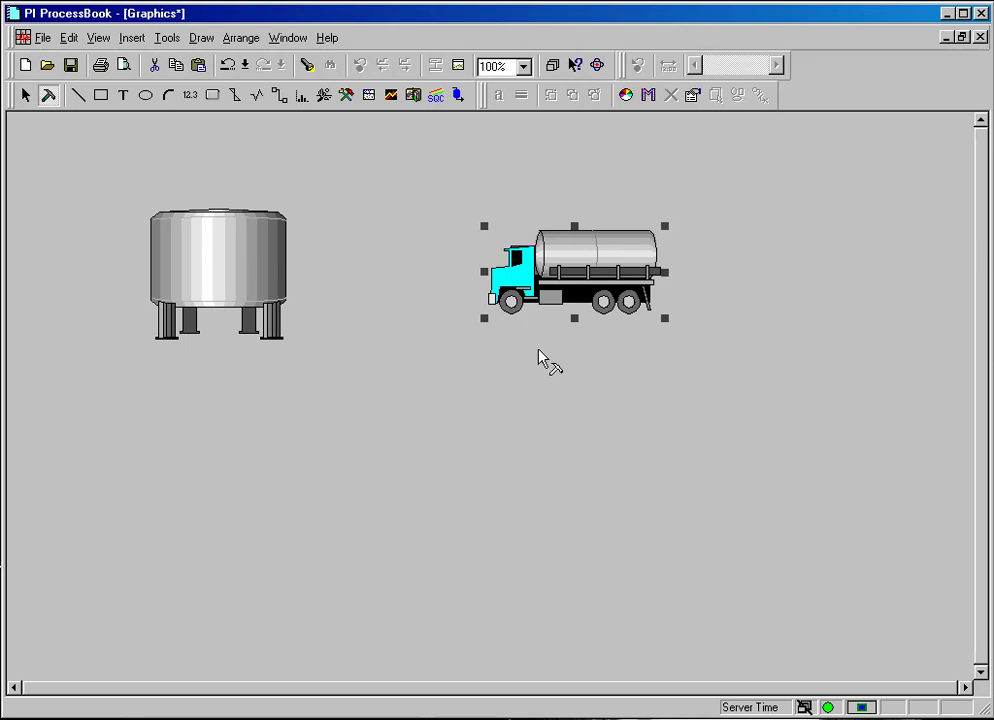
mouse_move(468, 334)
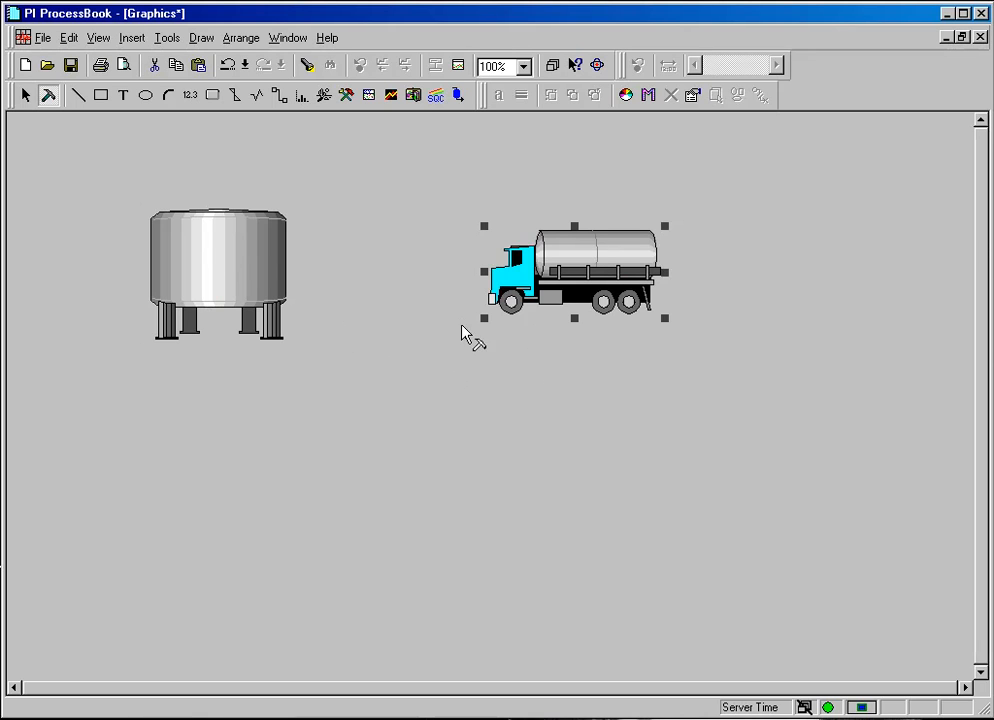
mouse_move(388, 278)
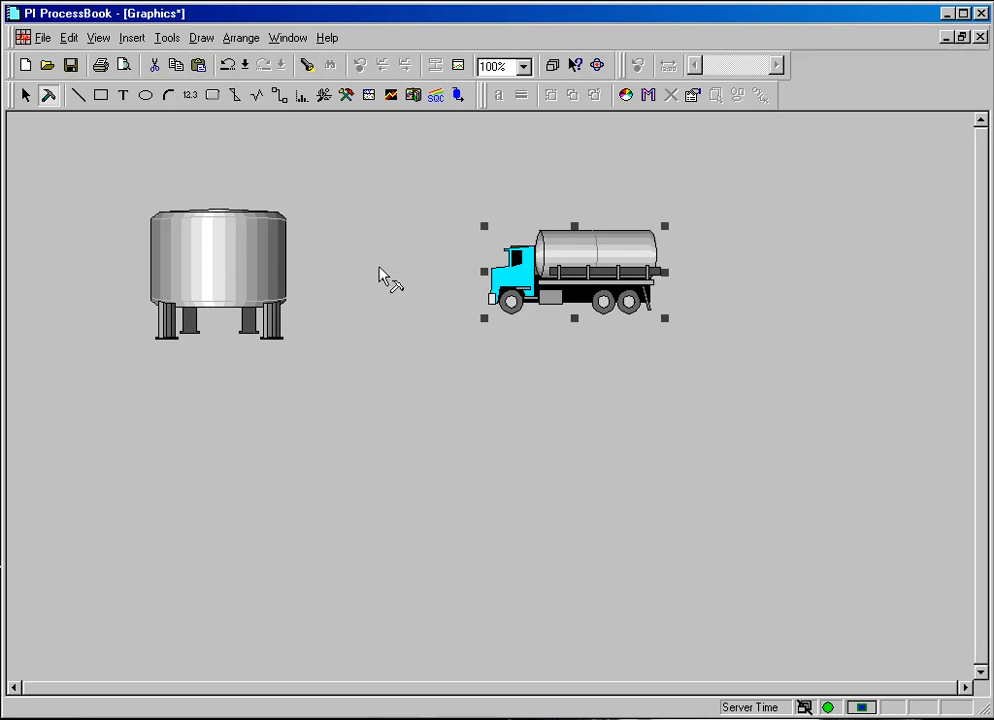
Flip the tanker truck horizontally via Arrange > Flip so its cab faces right.
left_click(240, 36)
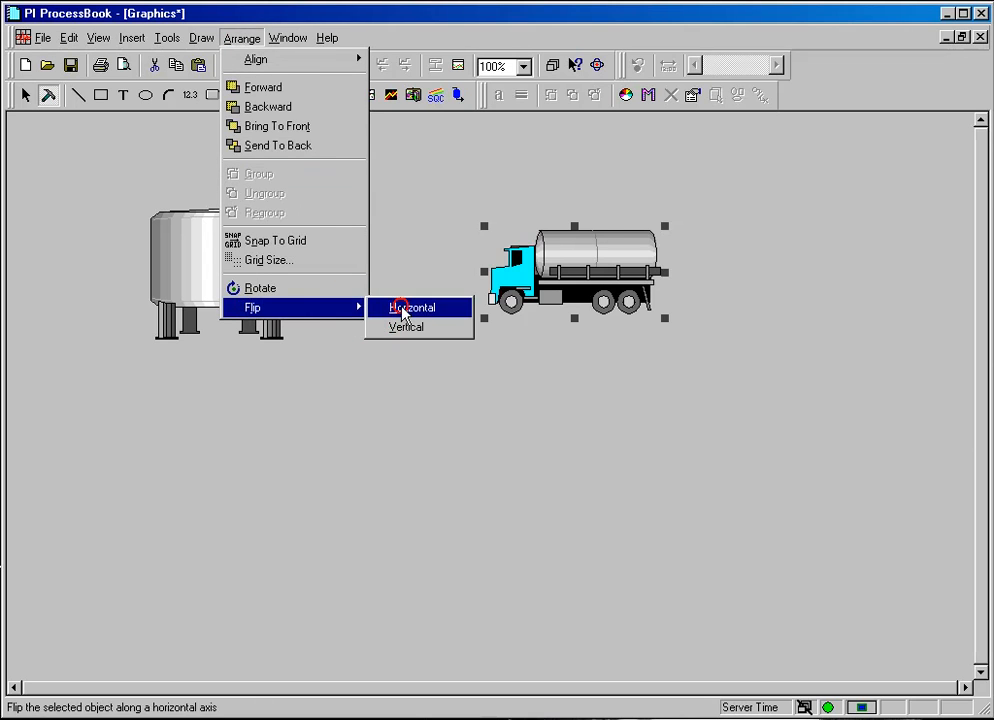
left_click(412, 308)
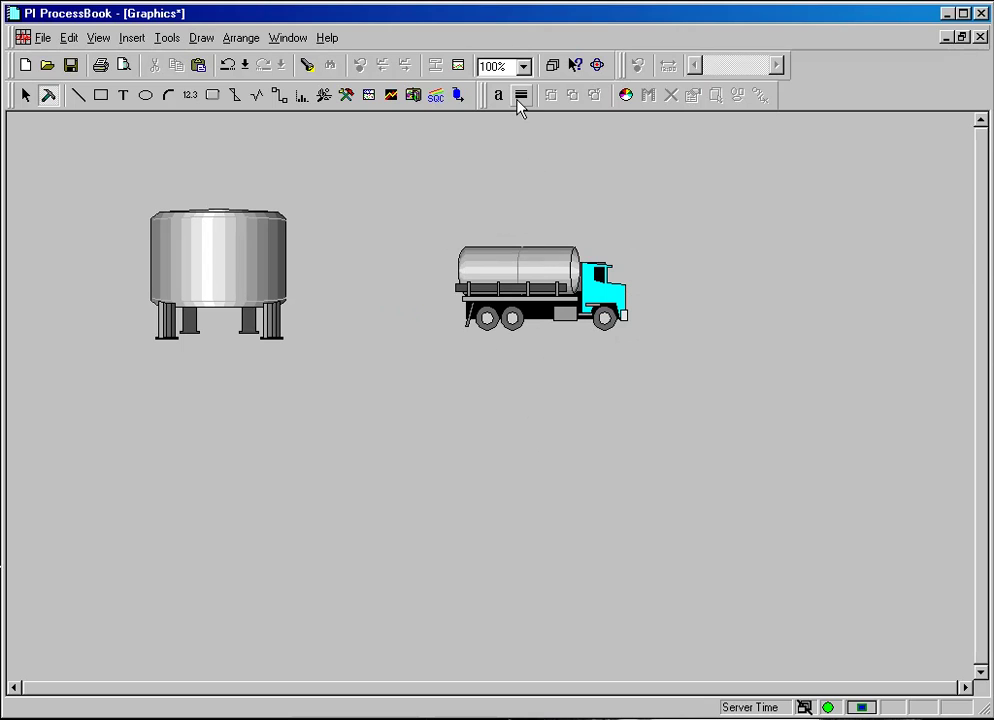
Set the line style to a thin weight ending in an arrowhead.
left_click(520, 96)
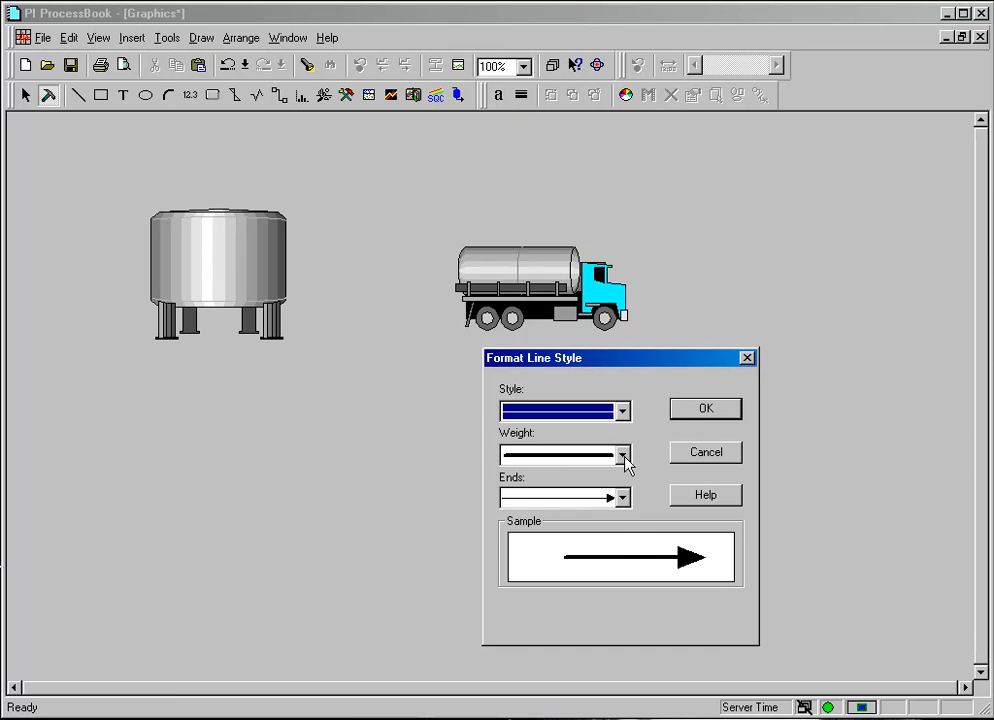
left_click(620, 454)
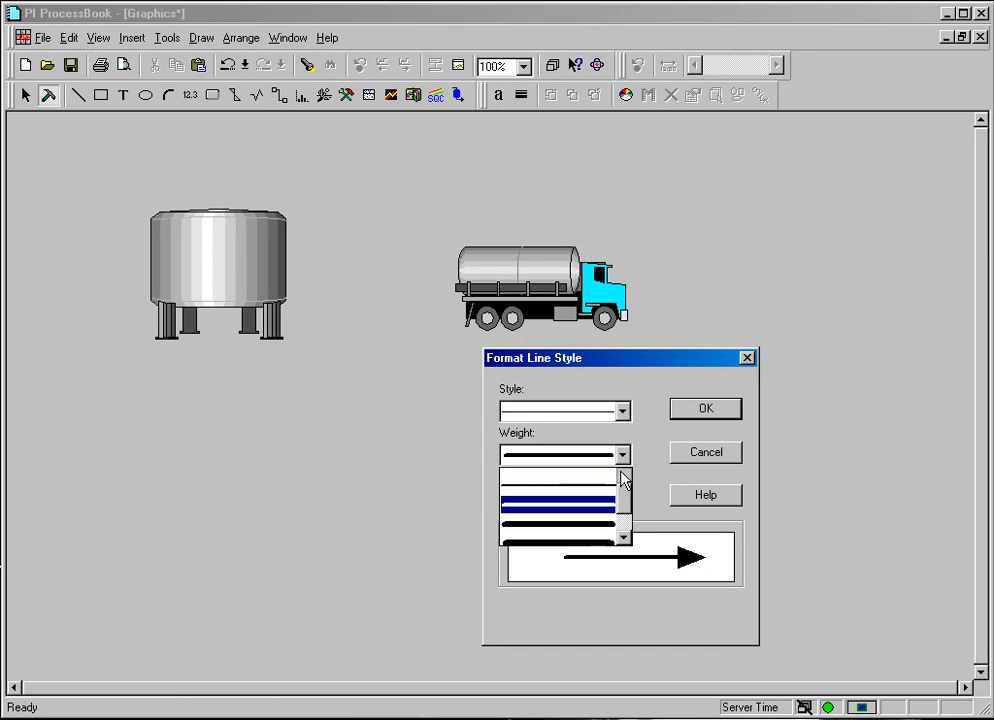
left_click(560, 504)
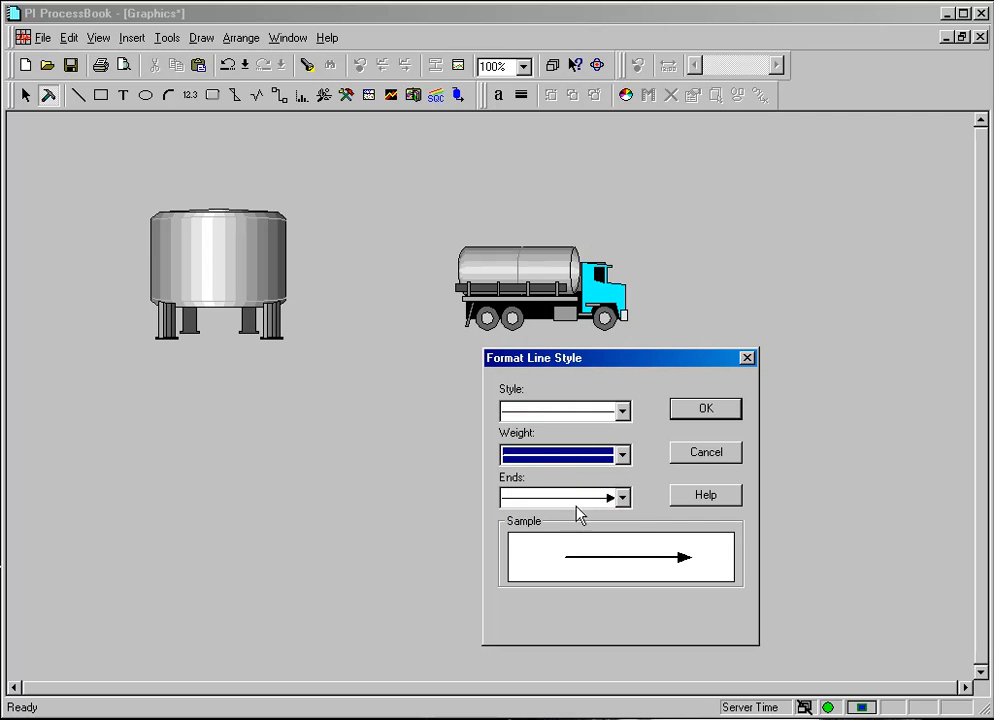
left_click(620, 496)
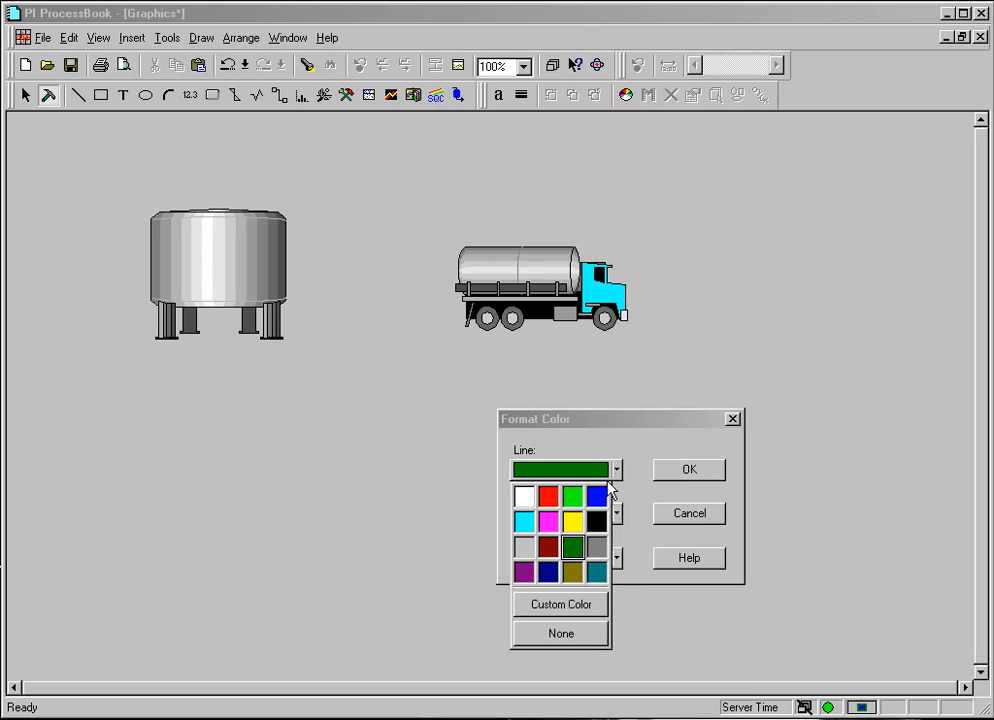
Set the line and fill colours to blue in Format Color.
left_click(596, 496)
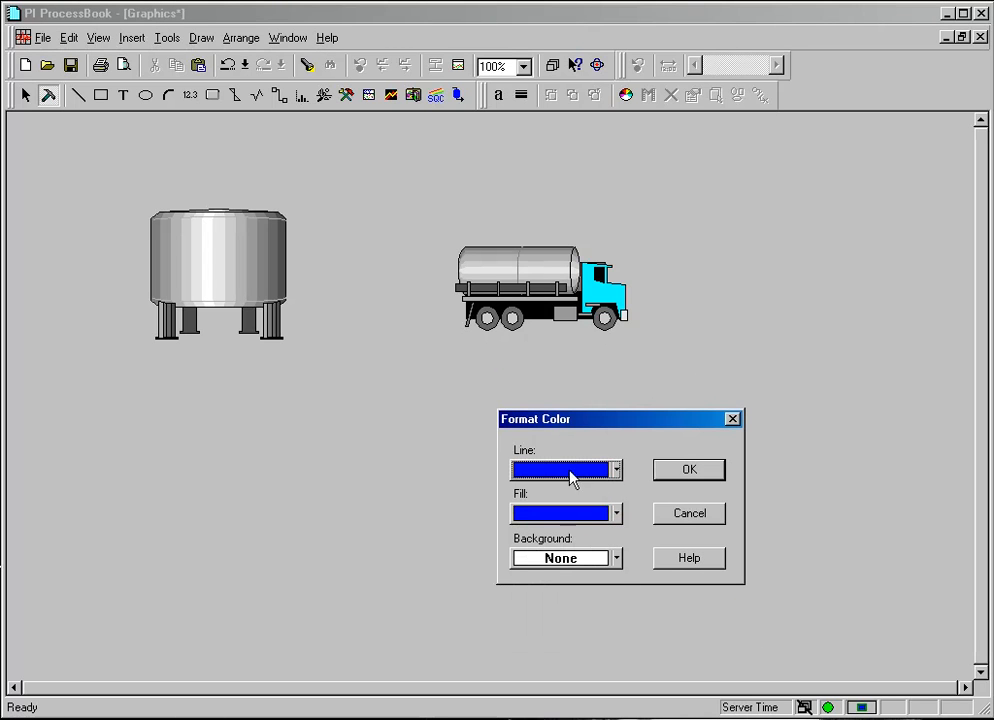
left_click(688, 470)
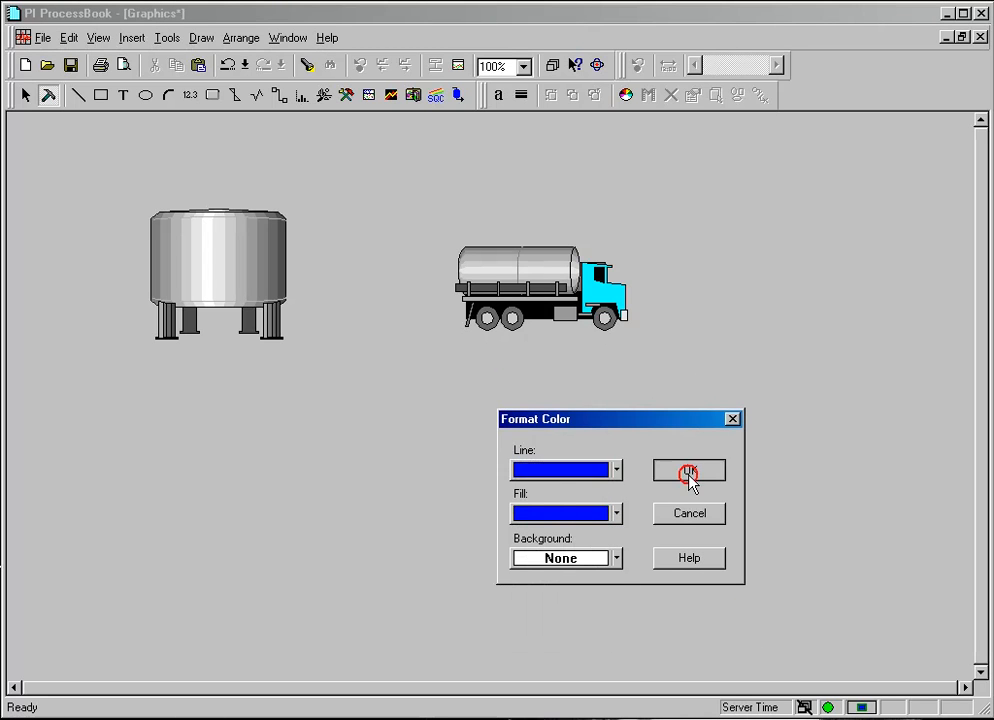
left_click(688, 472)
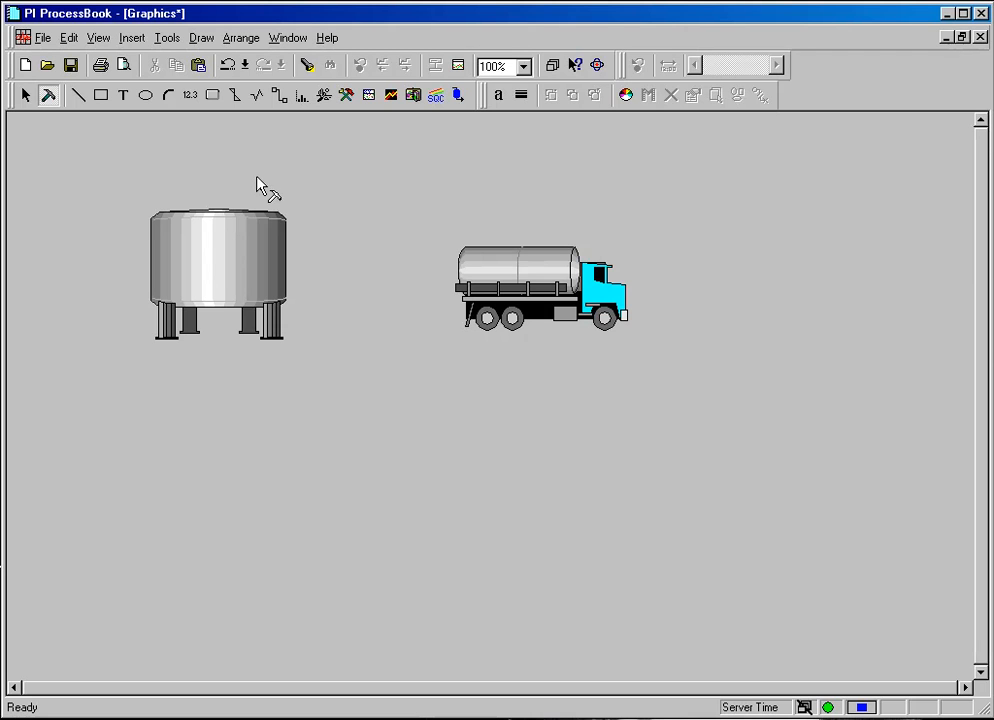
mouse_move(492, 168)
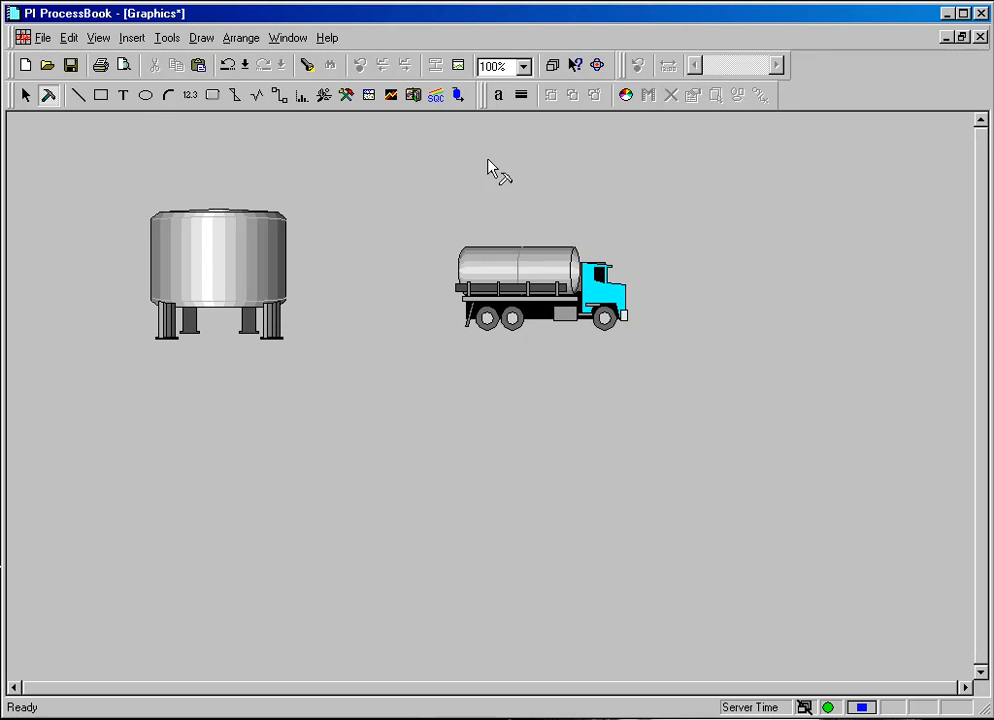
mouse_move(166, 38)
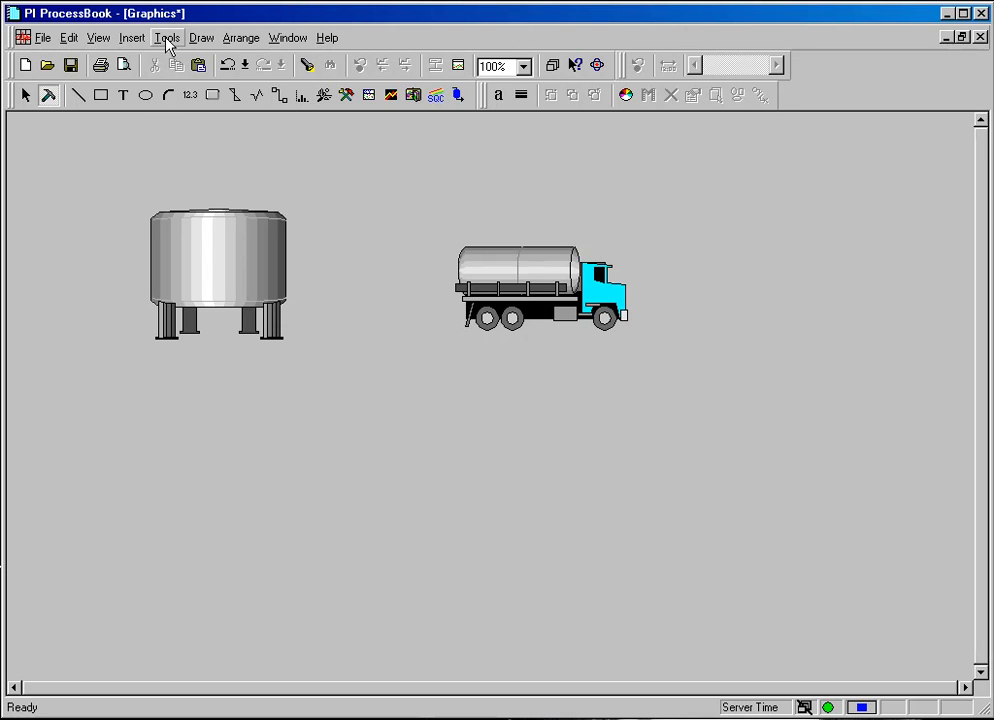
Draw an arrowed connector from the tank to the tanker truck.
left_click(200, 36)
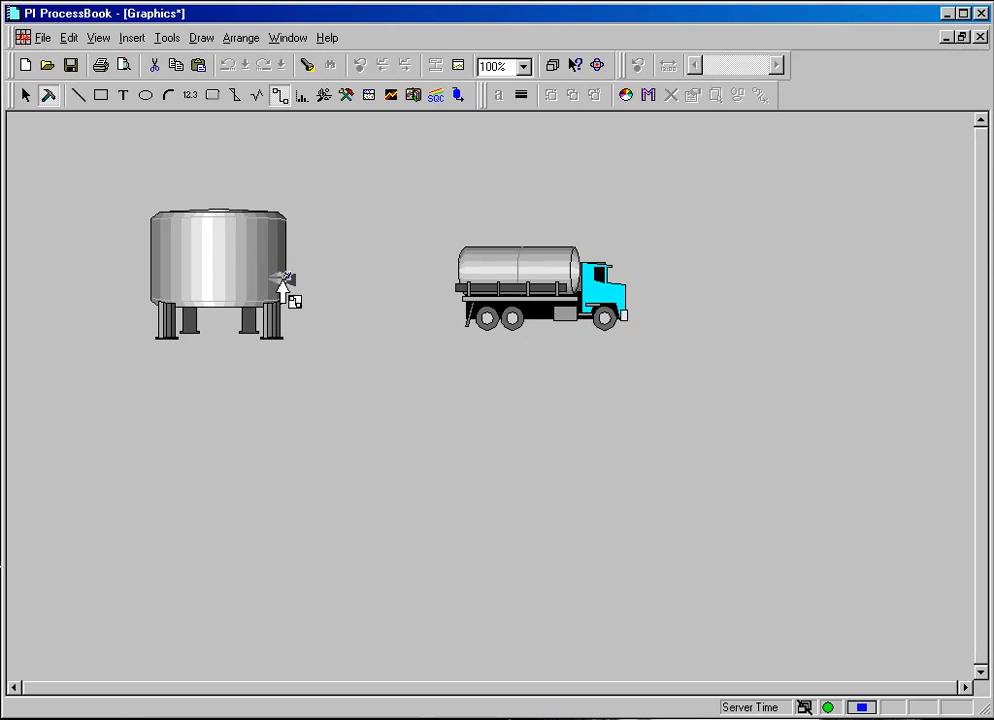
left_click_drag(288, 276, 452, 292)
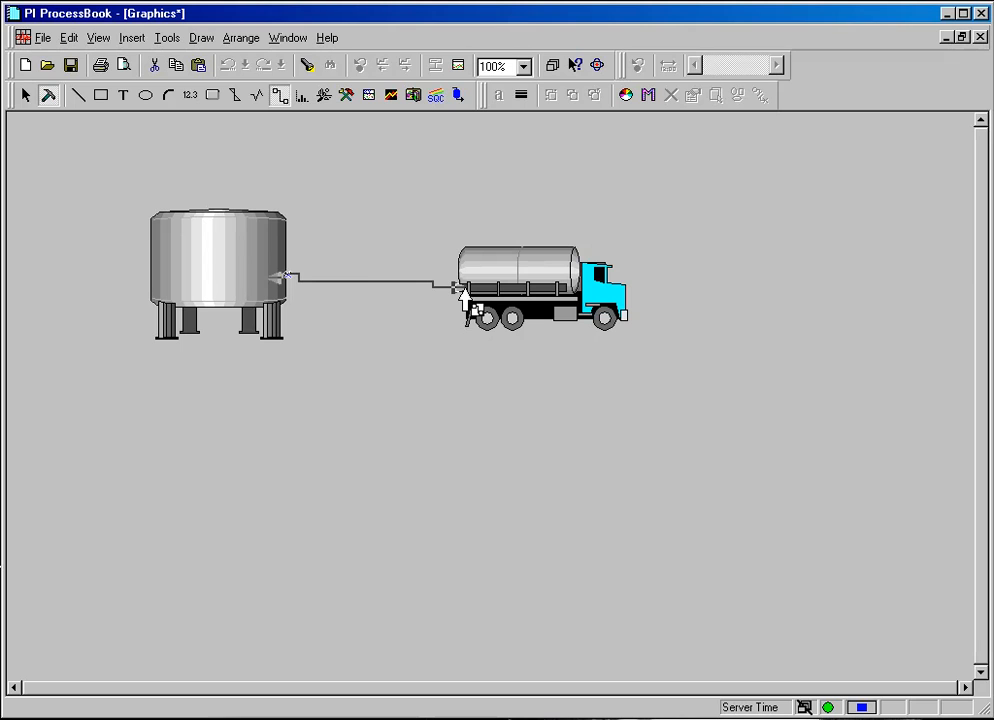
left_click(368, 282)
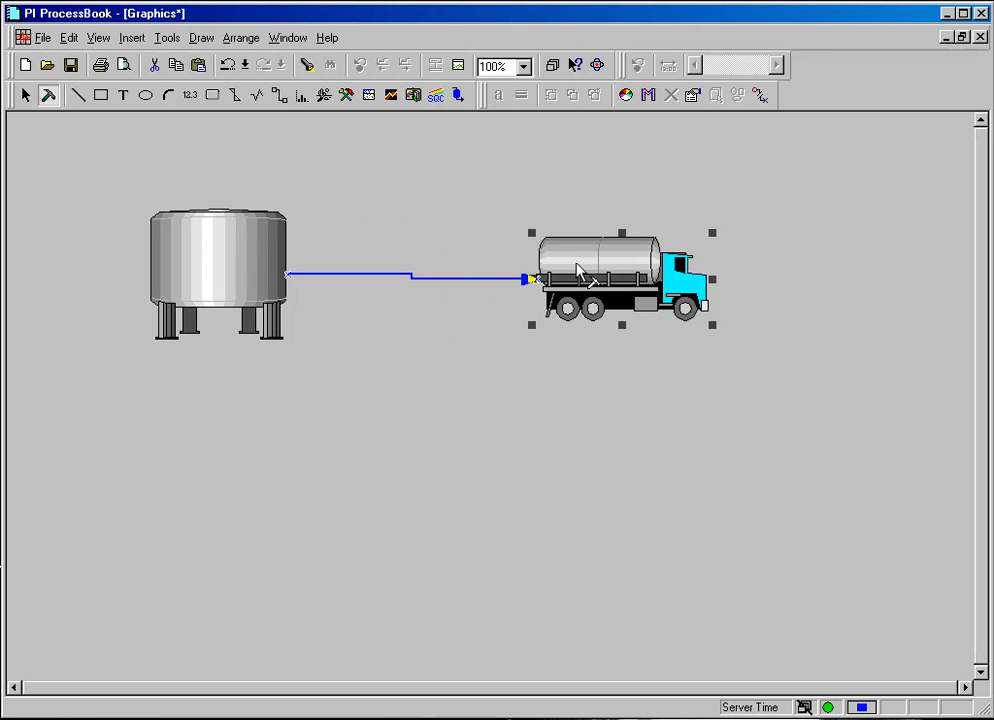
Move the tanker truck lower so the connector bends down to it, then select the tank.
left_click_drag(620, 278, 610, 420)
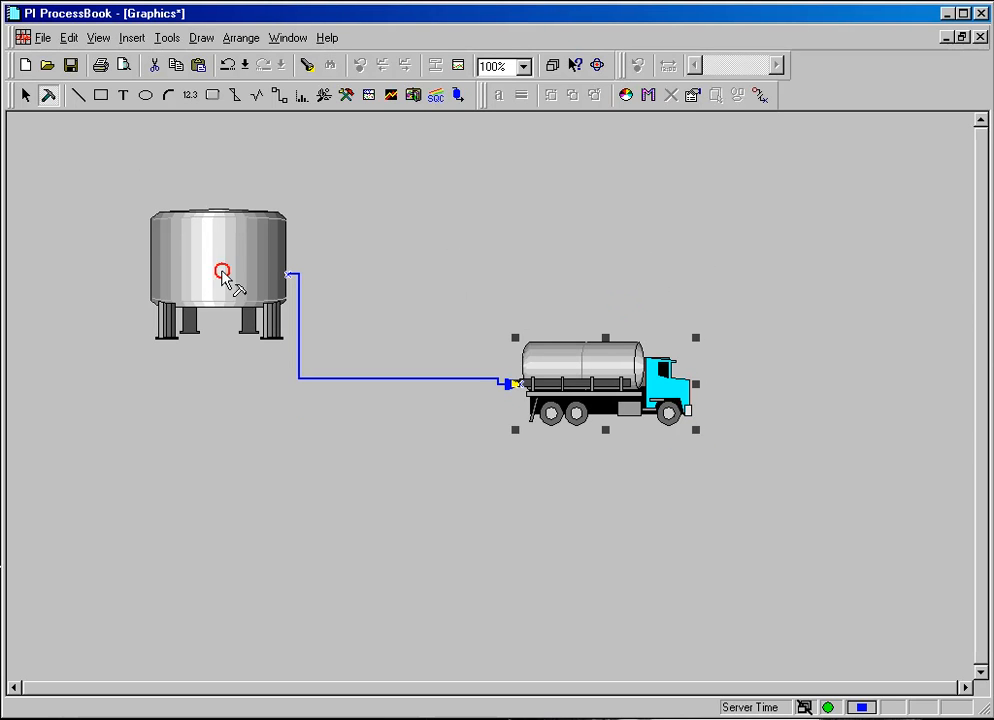
left_click(216, 270)
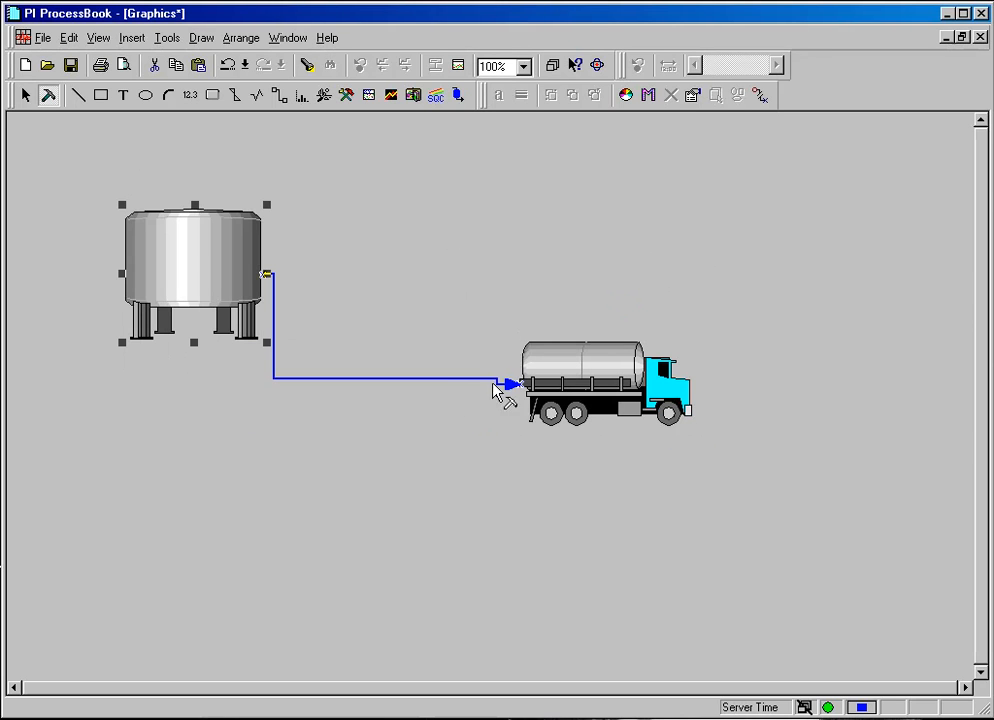
mouse_move(412, 448)
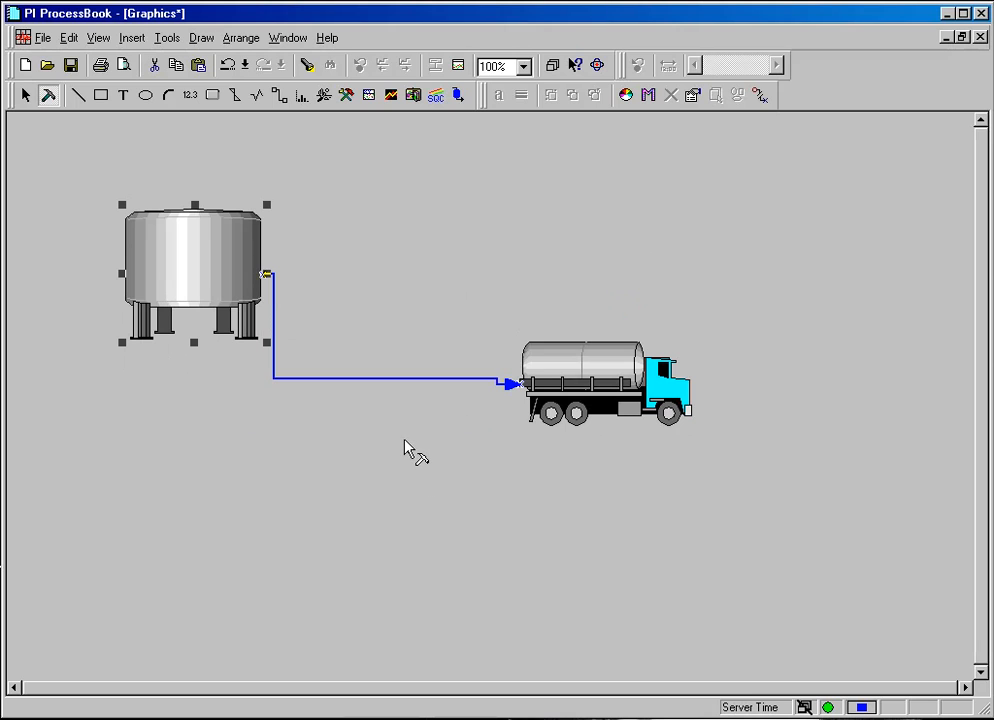
mouse_move(424, 390)
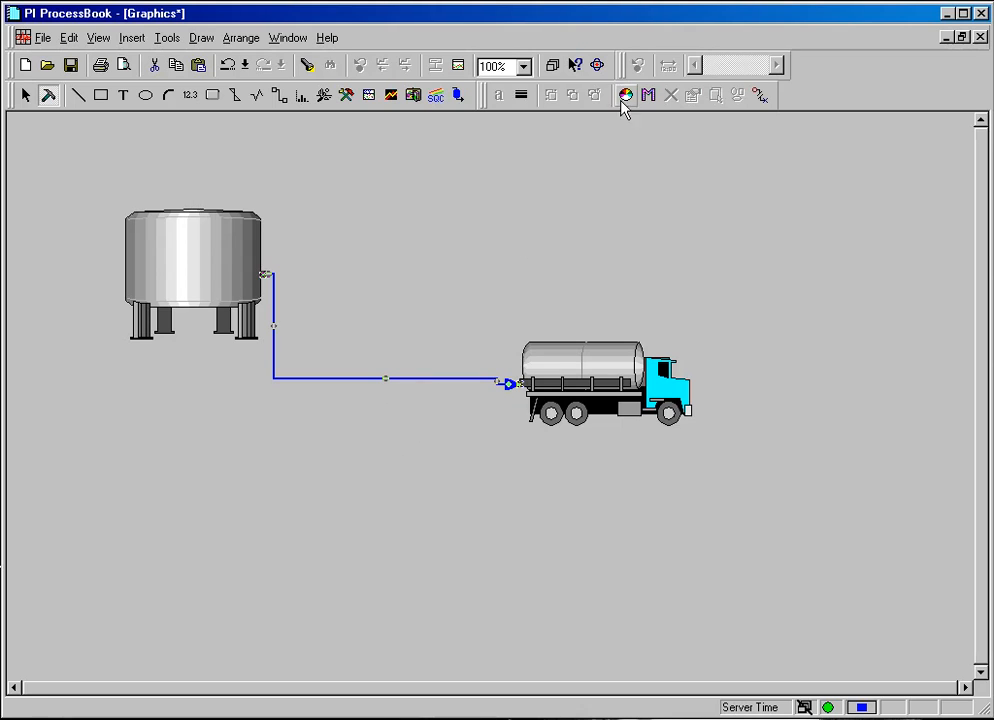
Set the tank-to-truck connector's line colour to black.
left_click(624, 96)
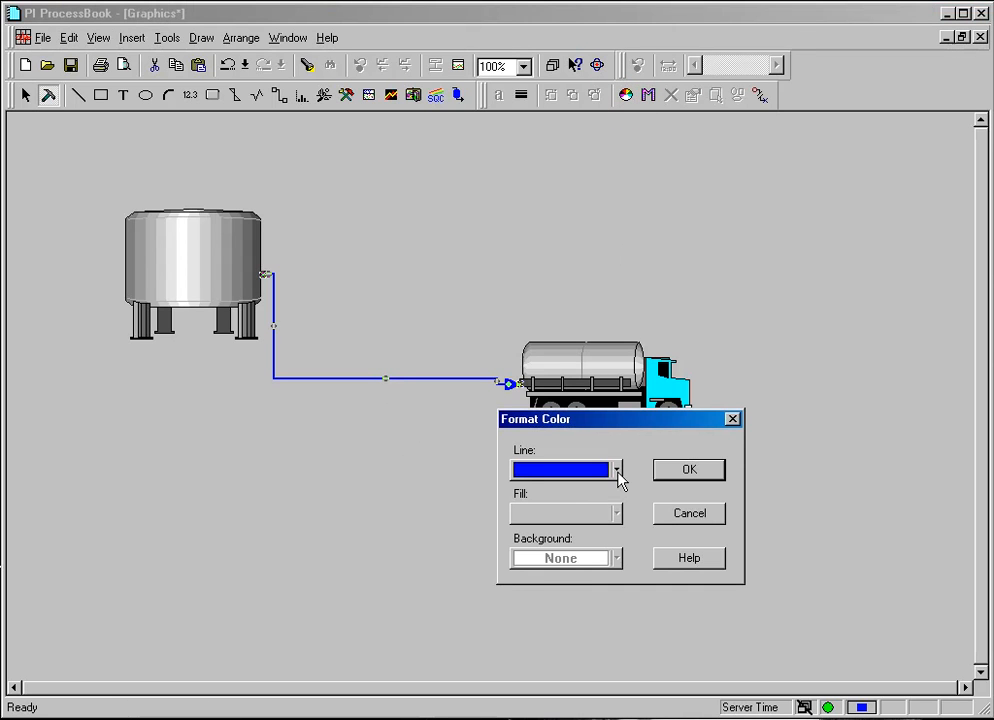
left_click(688, 470)
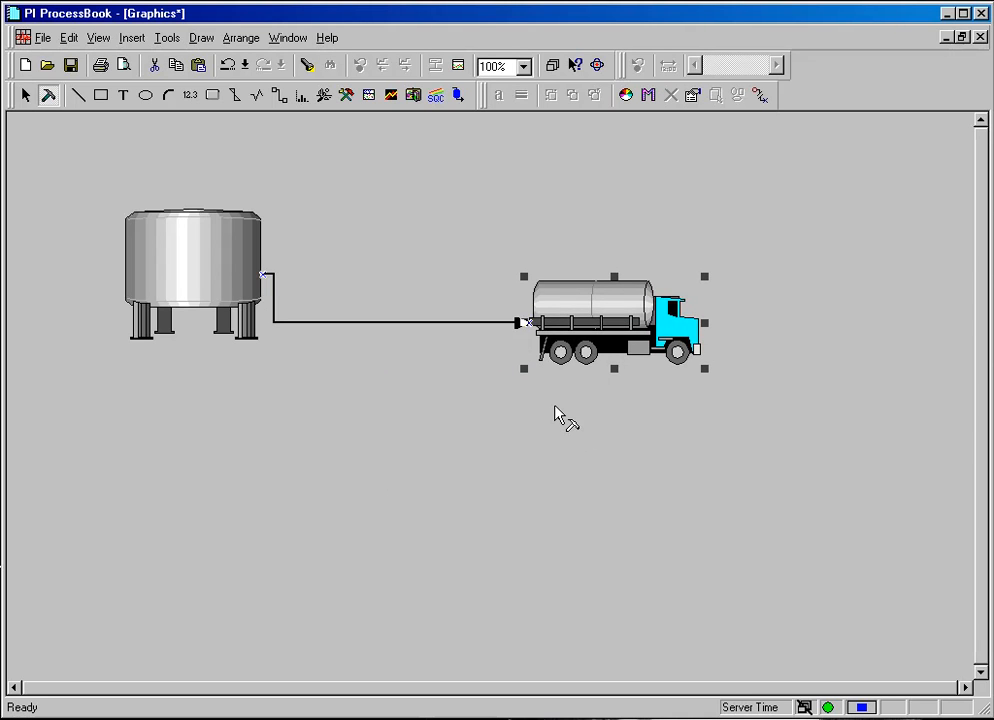
left_click(476, 472)
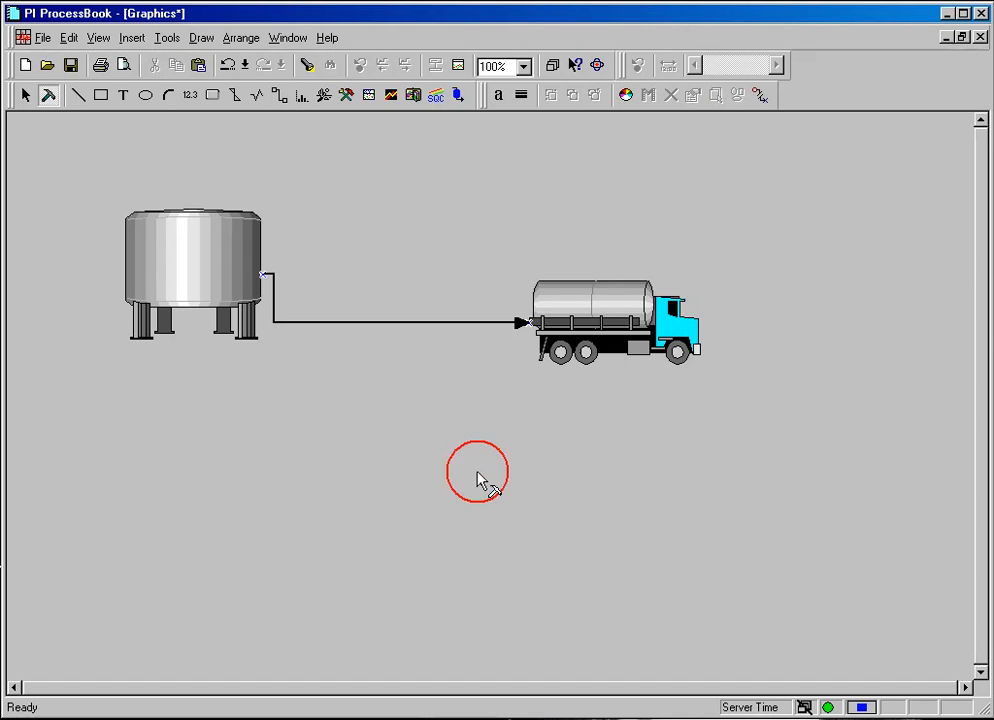
Drag the tank level with the truck so the arrow runs straight across.
left_click(192, 290)
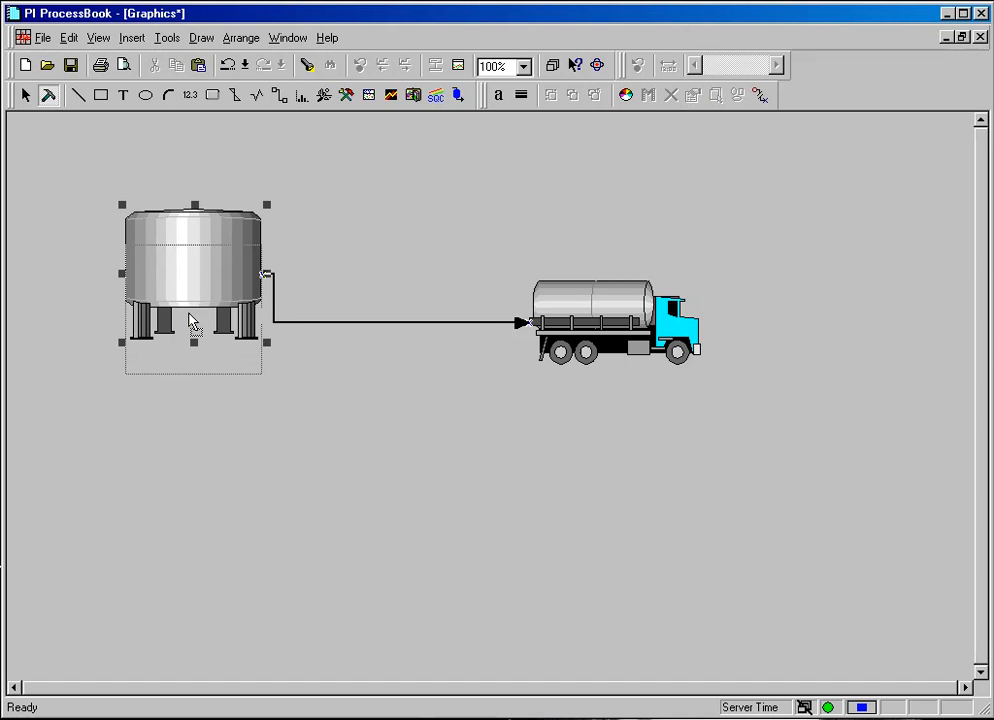
left_click_drag(192, 284, 192, 320)
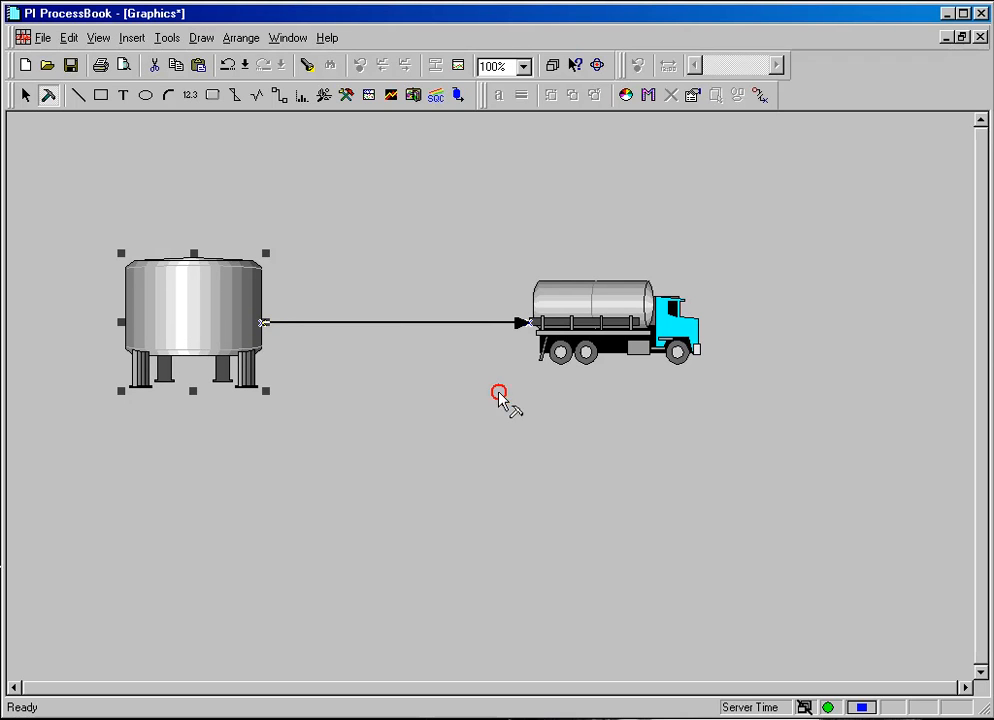
left_click(24, 94)
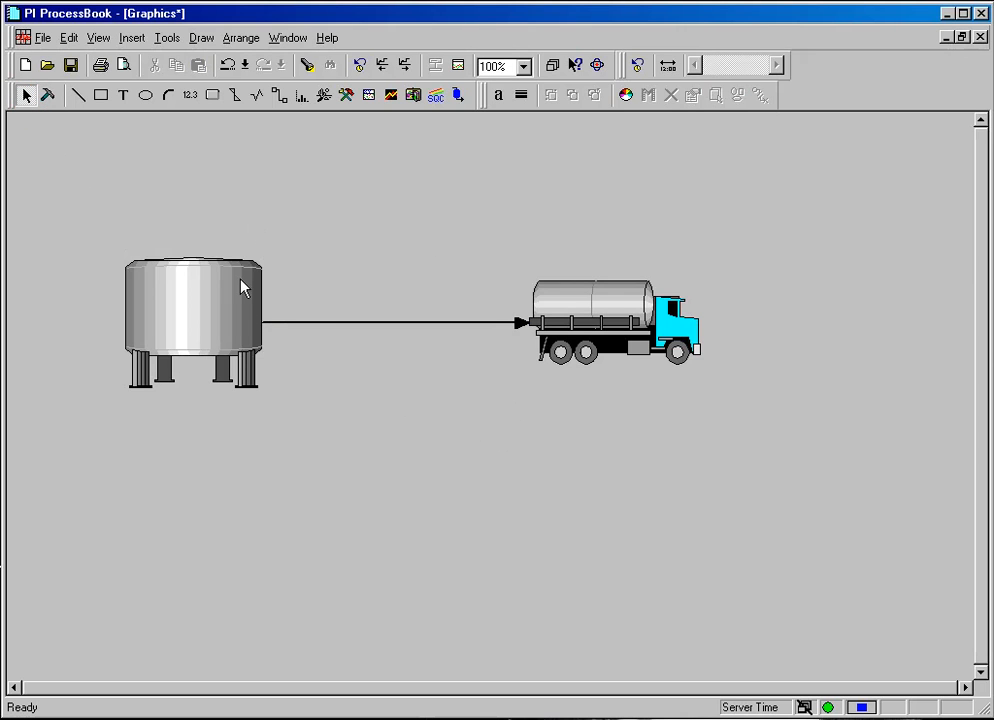
mouse_move(112, 296)
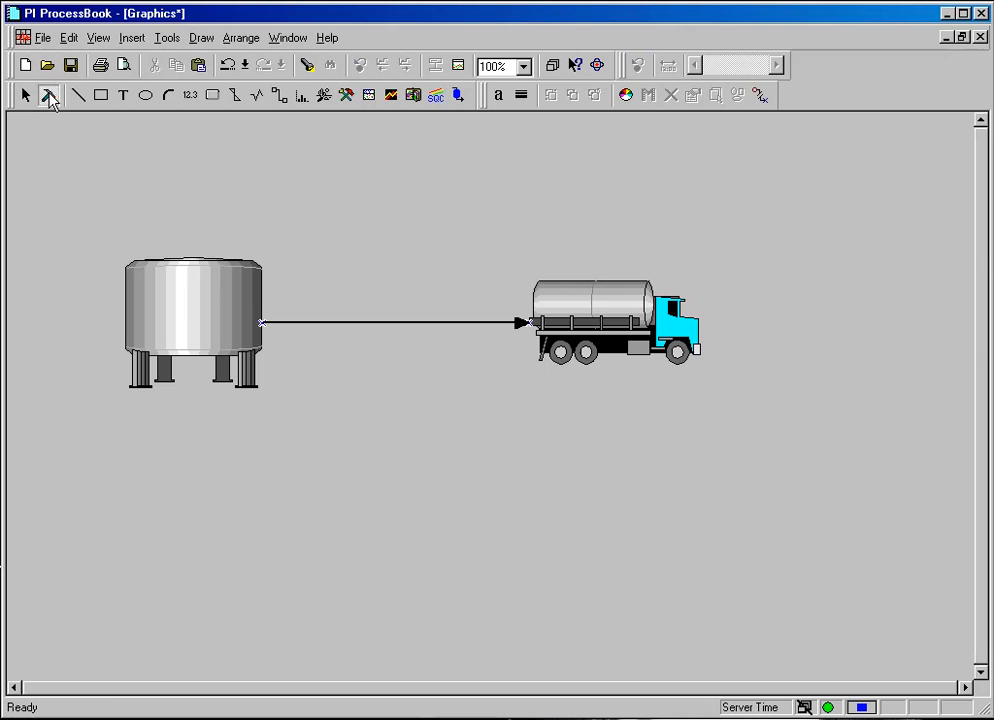
mouse_move(198, 408)
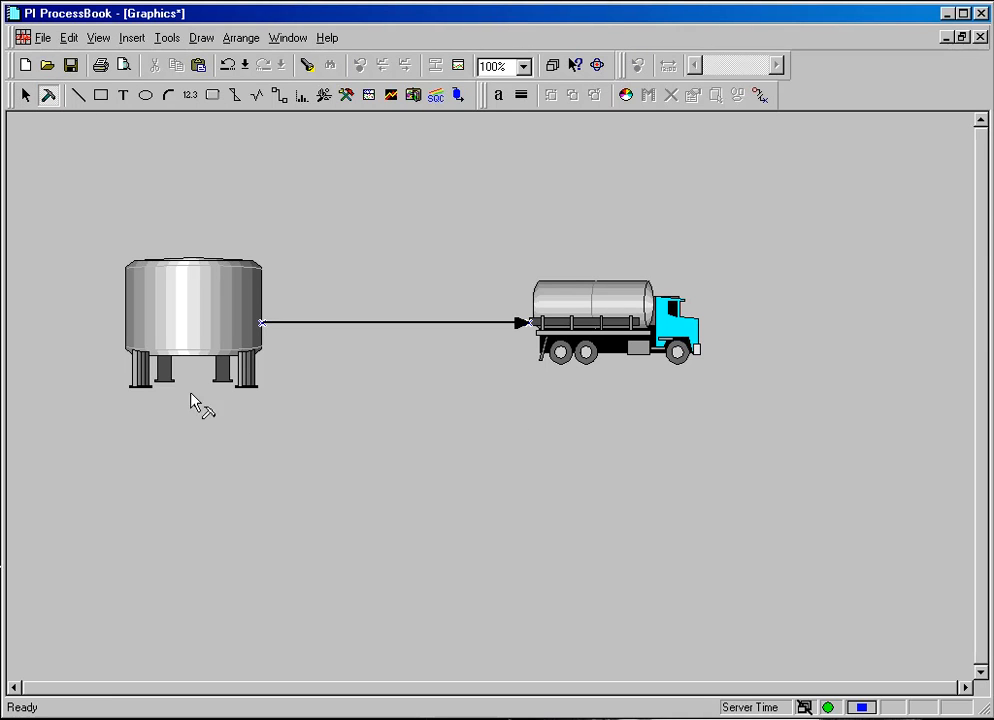
mouse_move(624, 390)
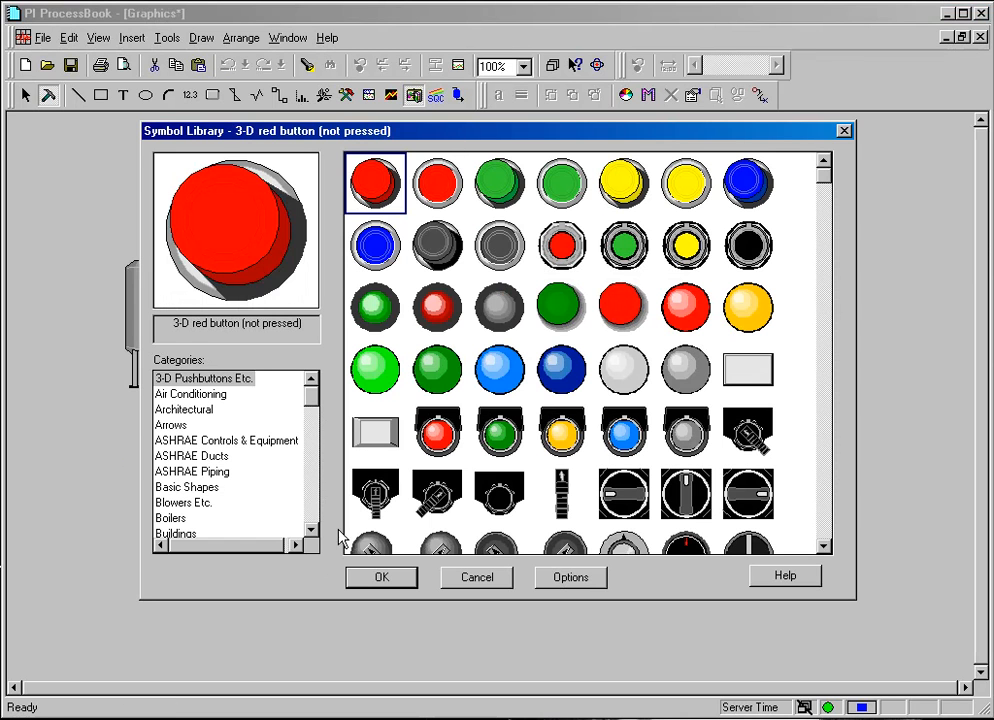
mouse_move(180, 530)
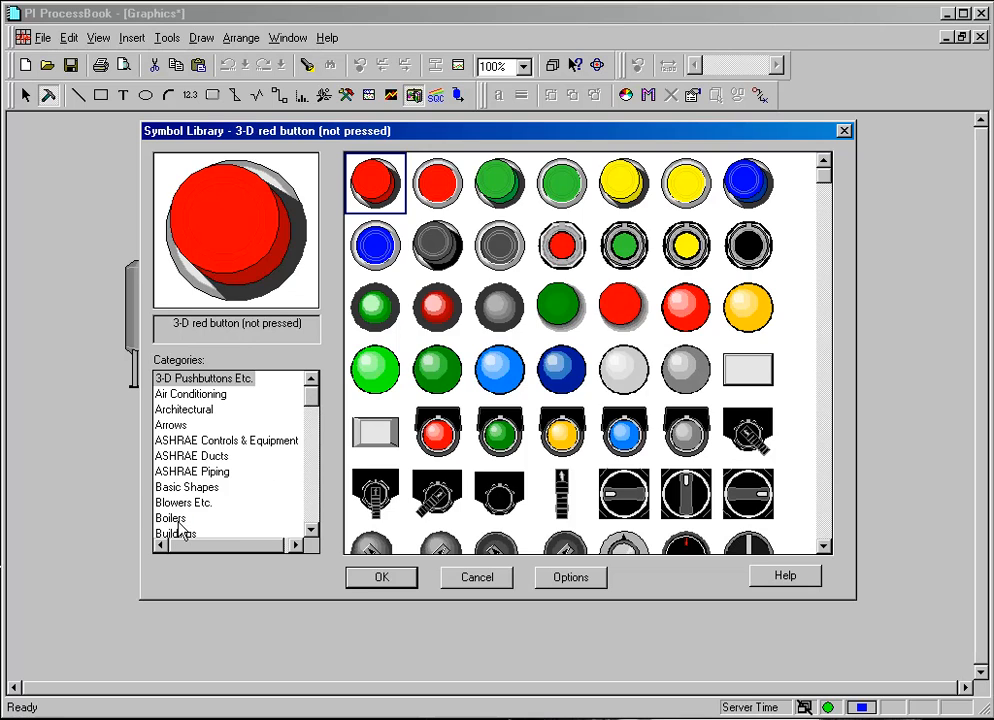
Pick the Boiler 1 symbol from the Boilers category in the Symbol Library.
left_click(170, 516)
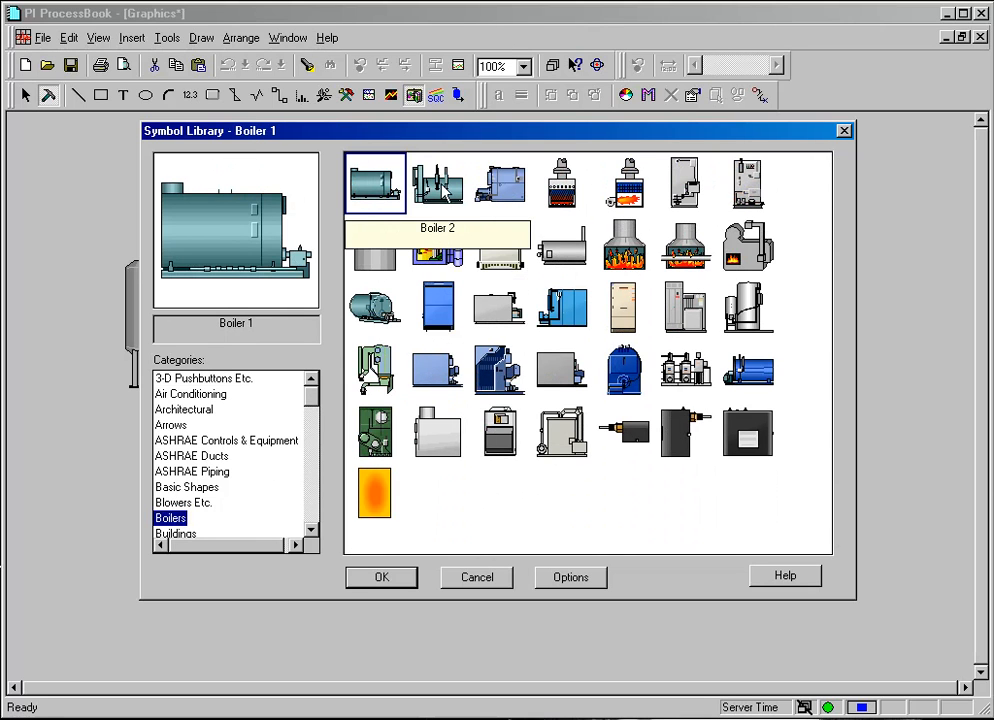
left_click(380, 576)
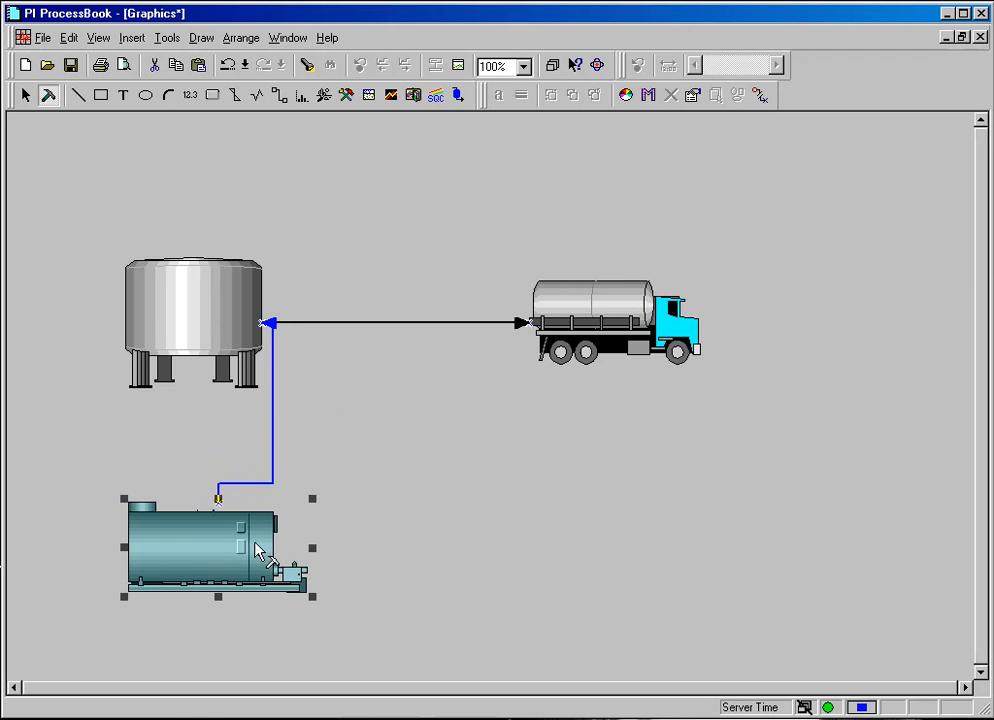
Place the boiler below the tank and draw an arrowed connector from it up to the tank.
left_click(272, 356)
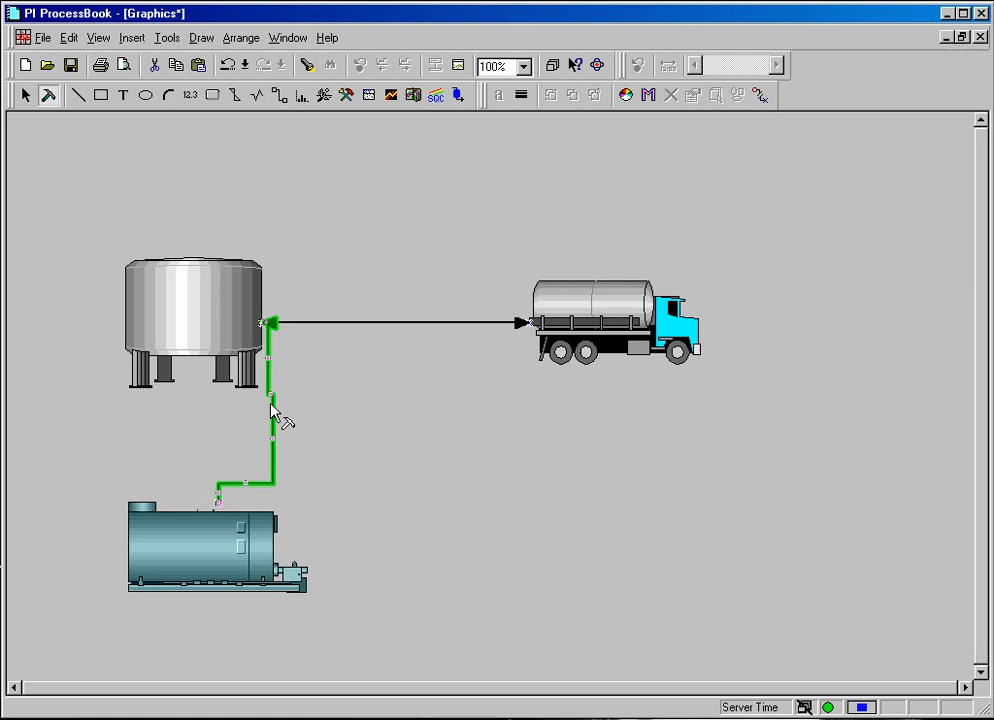
left_click(270, 370)
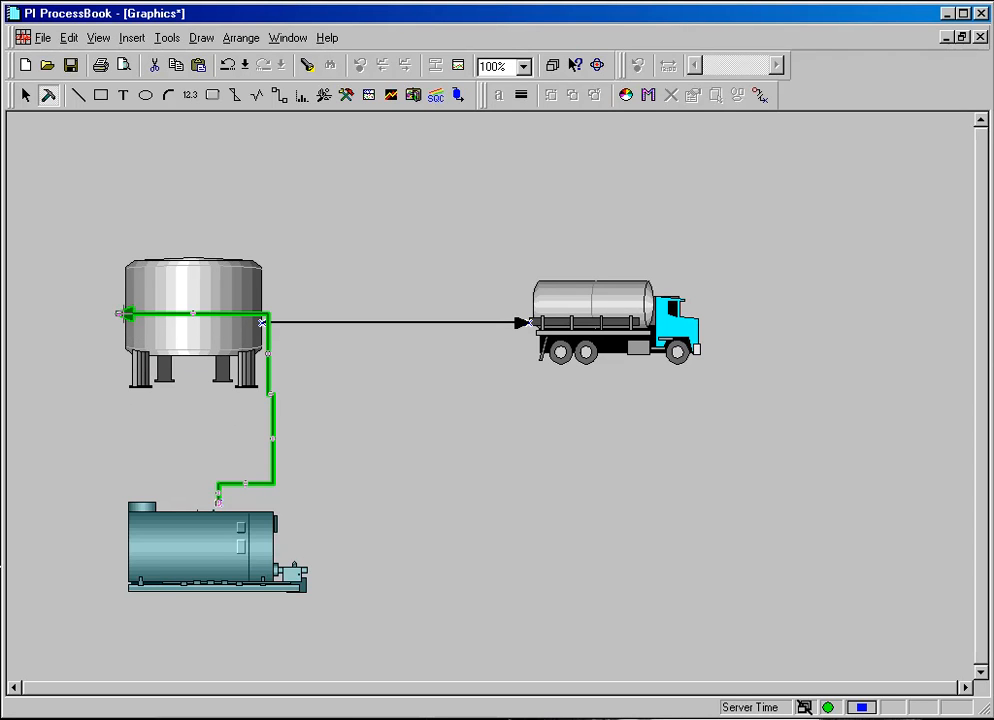
left_click(196, 320)
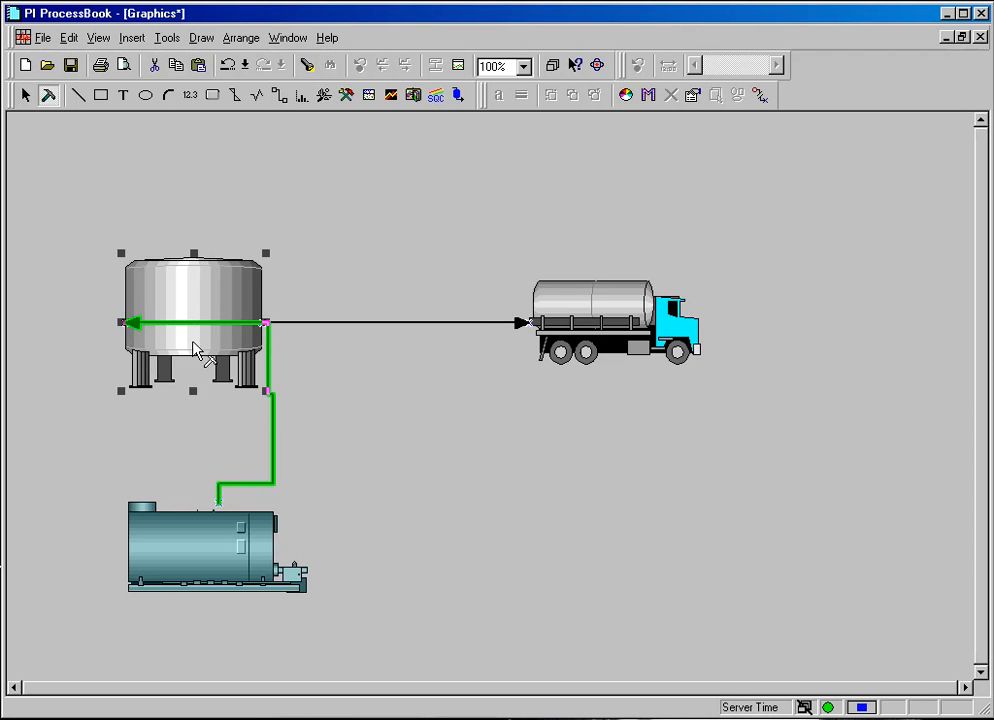